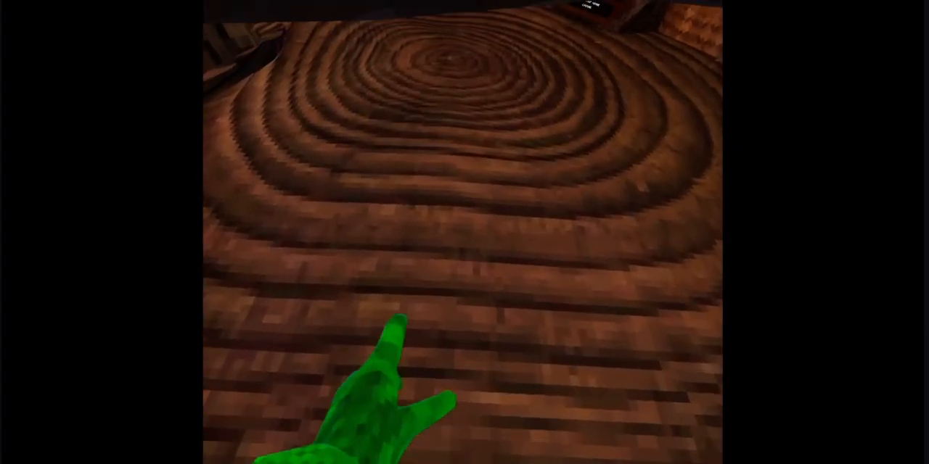
mouse_move(464, 232)
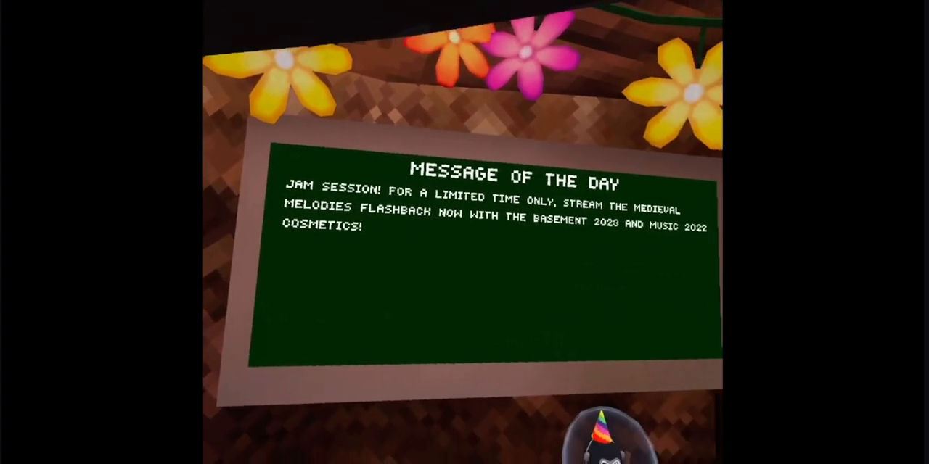
mouse_move(464, 232)
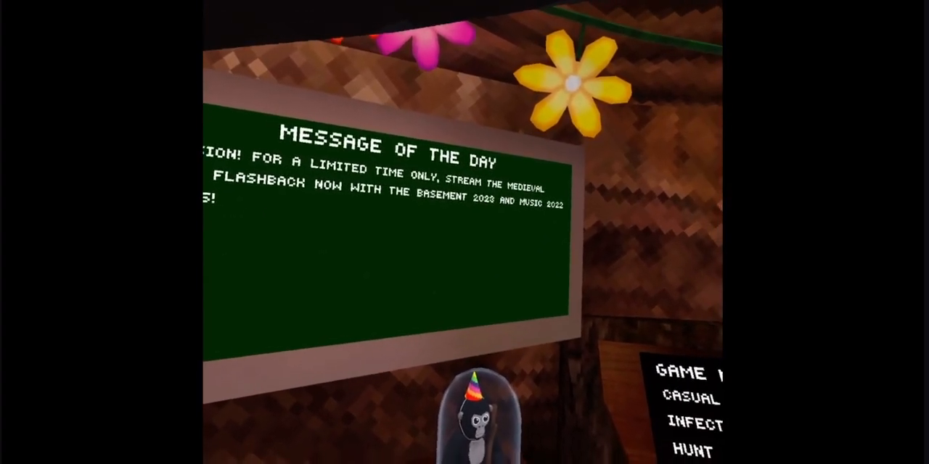
mouse_move(465, 232)
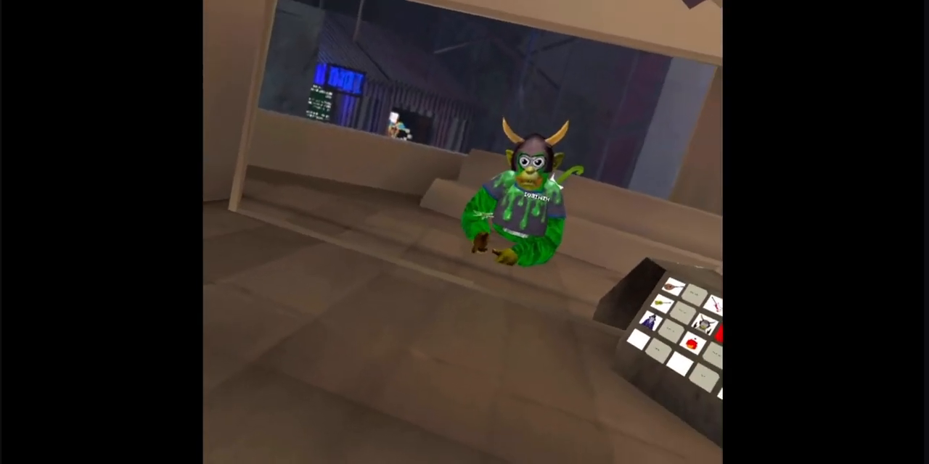
mouse_move(464, 232)
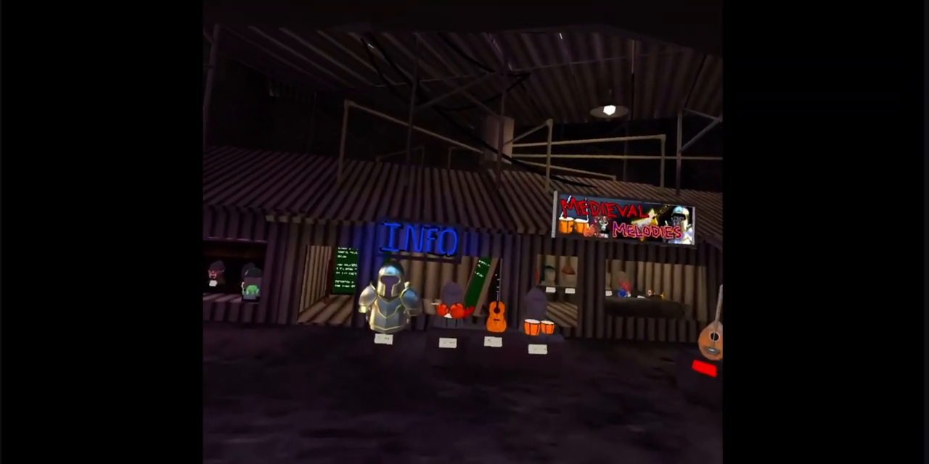
mouse_move(465, 232)
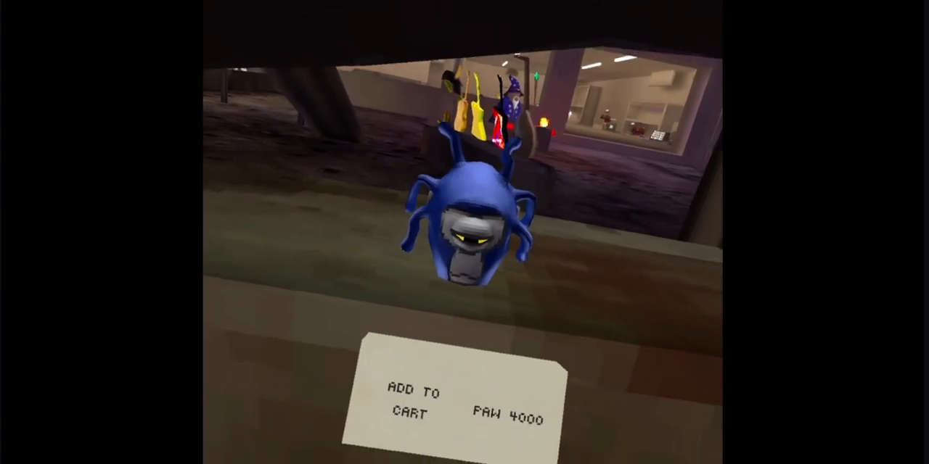
mouse_move(464, 232)
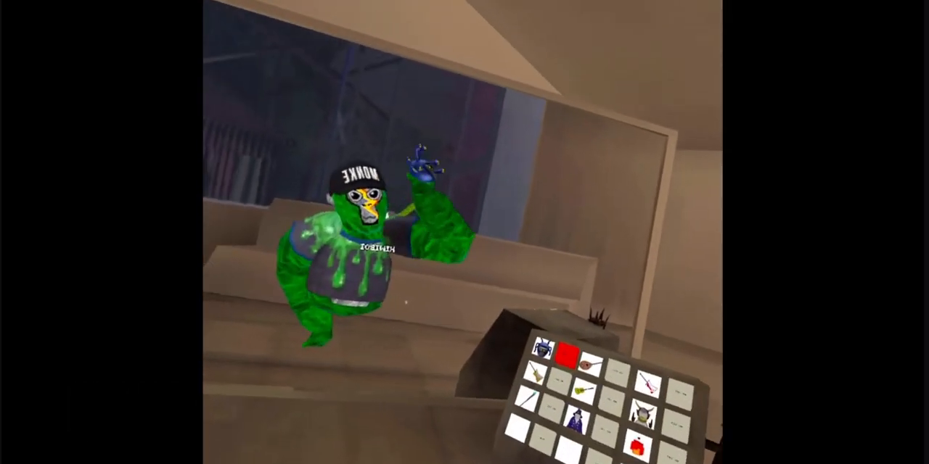
mouse_move(464, 233)
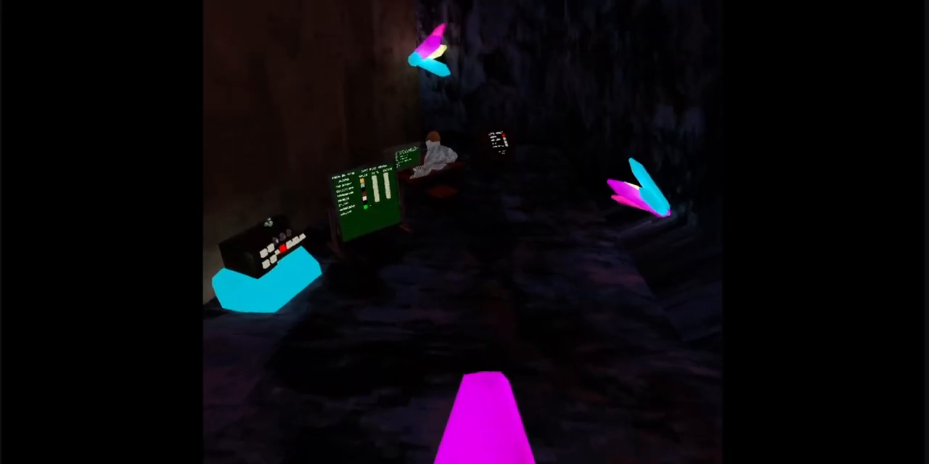
mouse_move(465, 232)
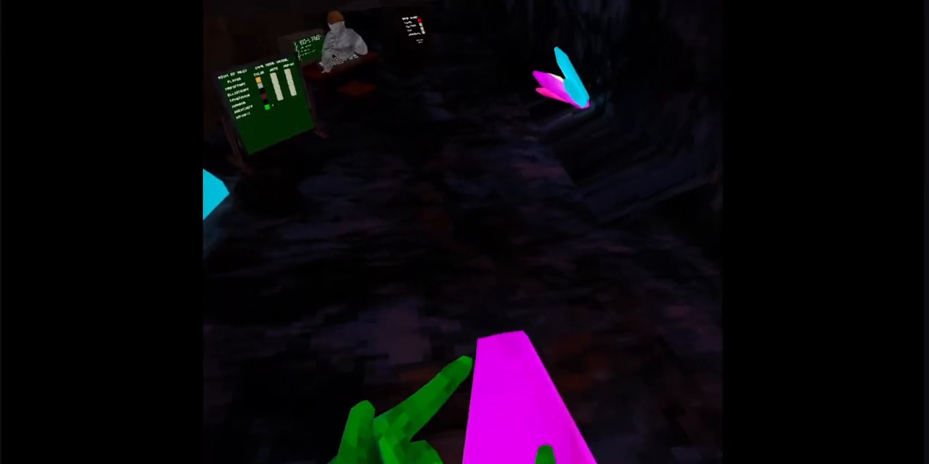